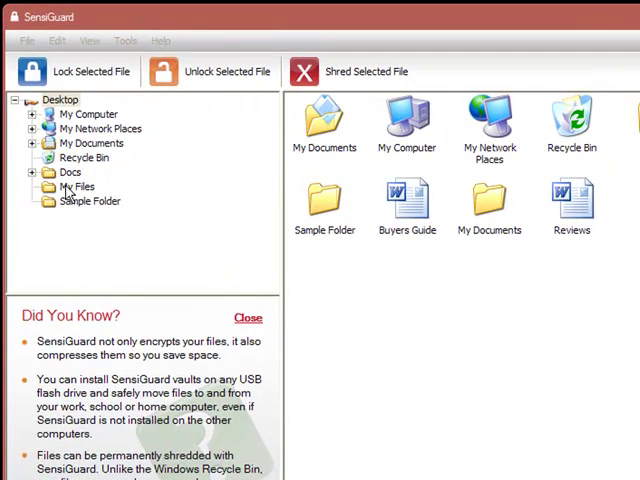
mouse_move(100, 248)
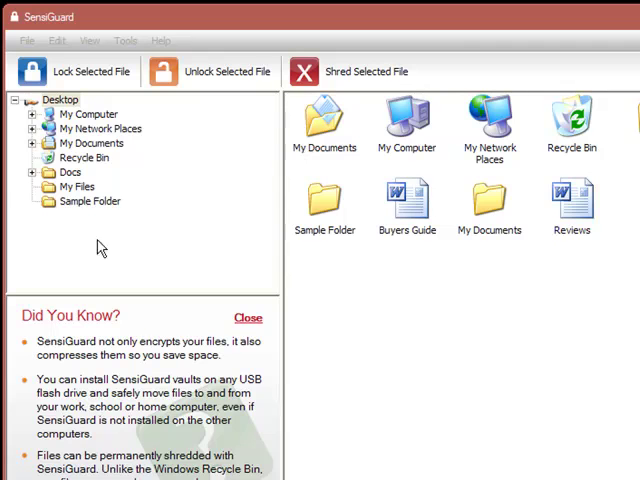
mouse_move(35, 113)
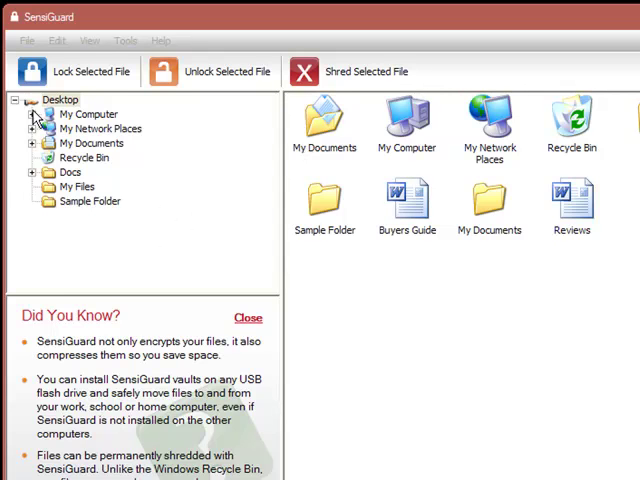
Expand and collapse My Computer, then show My Files with Buyers Guide, Reviews and the User Guide
left_click(33, 113)
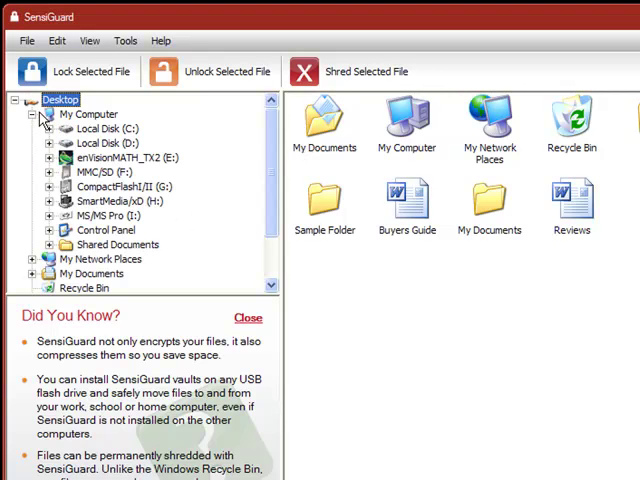
left_click(33, 114)
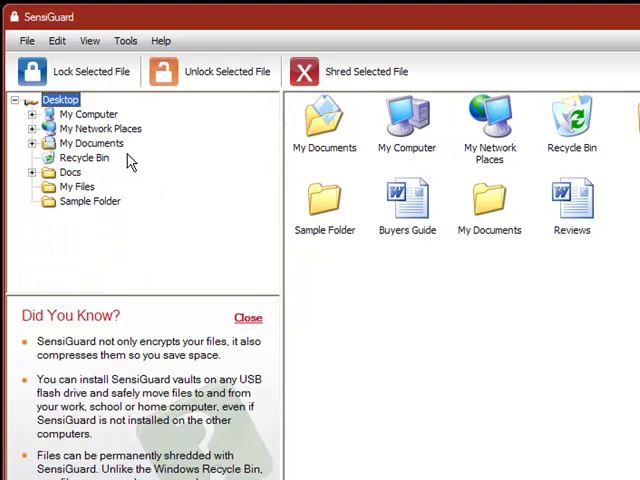
left_click(76, 186)
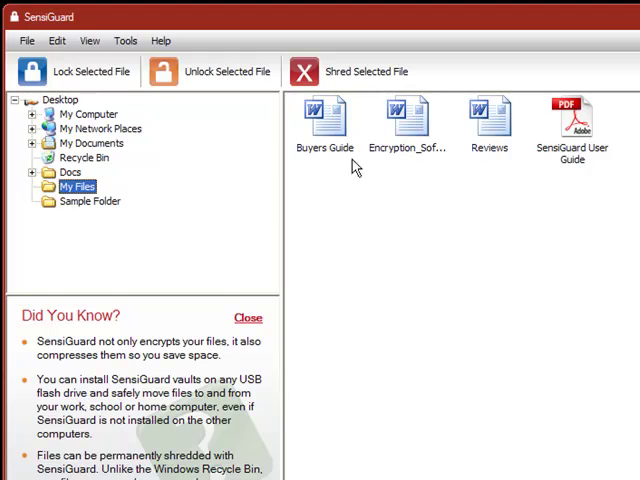
left_click(324, 120)
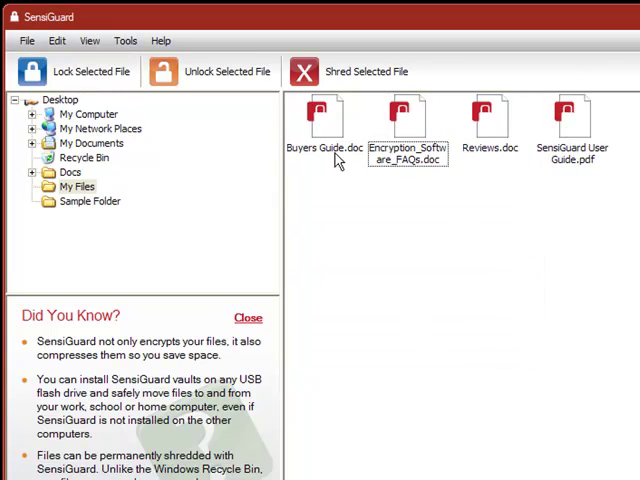
mouse_move(393, 252)
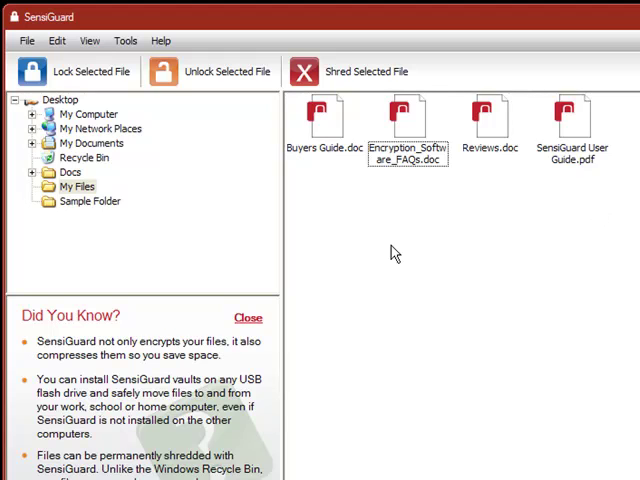
mouse_move(347, 182)
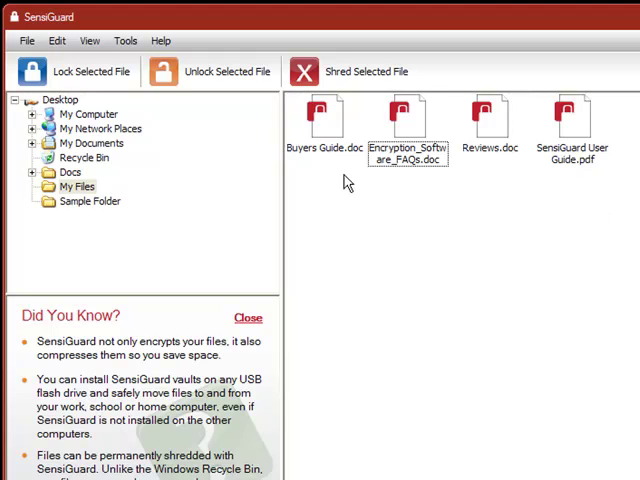
left_click(324, 120)
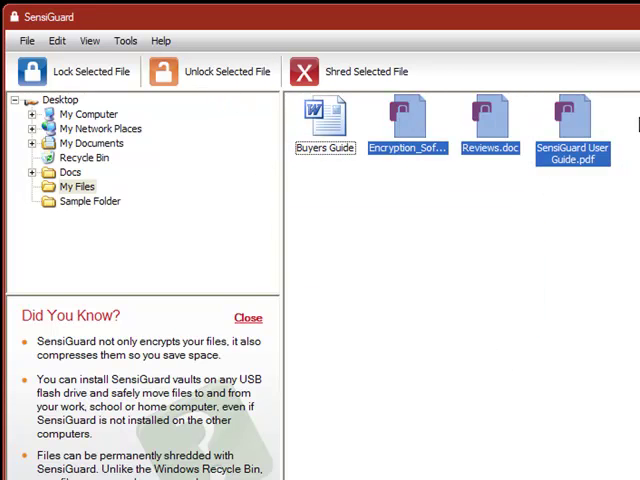
left_click(225, 71)
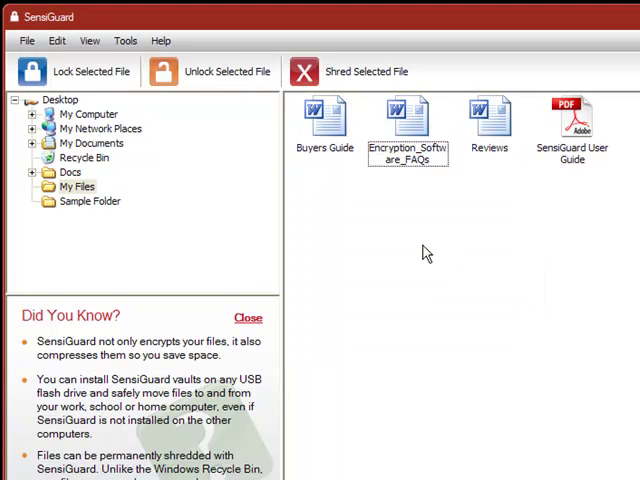
left_click(323, 120)
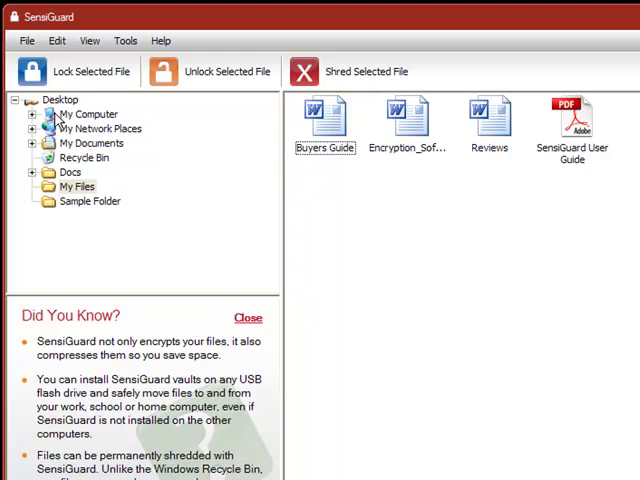
Select Sample Folder under Desktop and lock it into the encrypted Sample Folder.dir
left_click(60, 99)
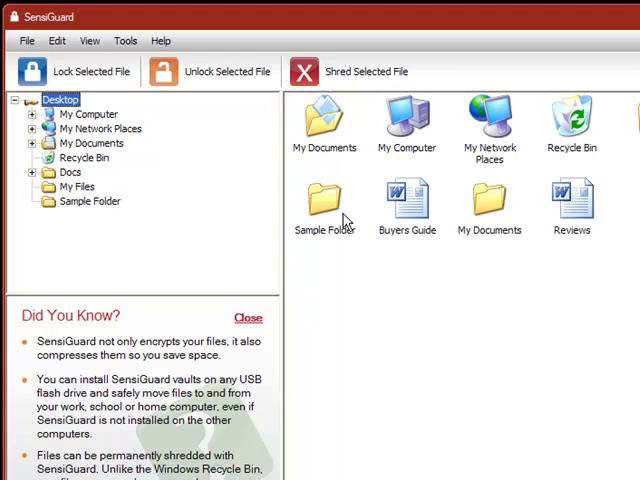
left_click(324, 205)
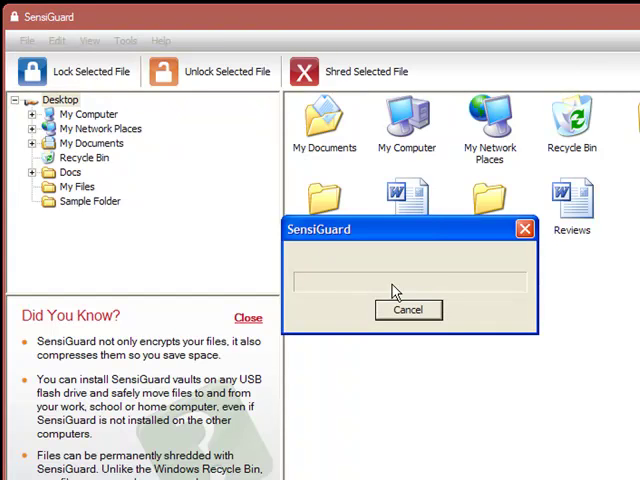
left_click(407, 309)
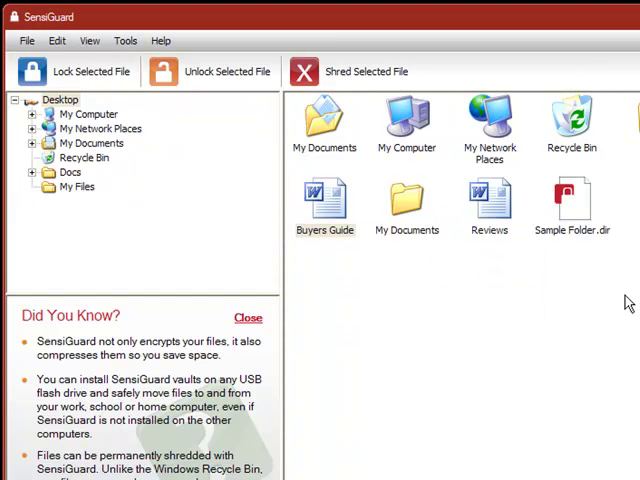
left_click(572, 200)
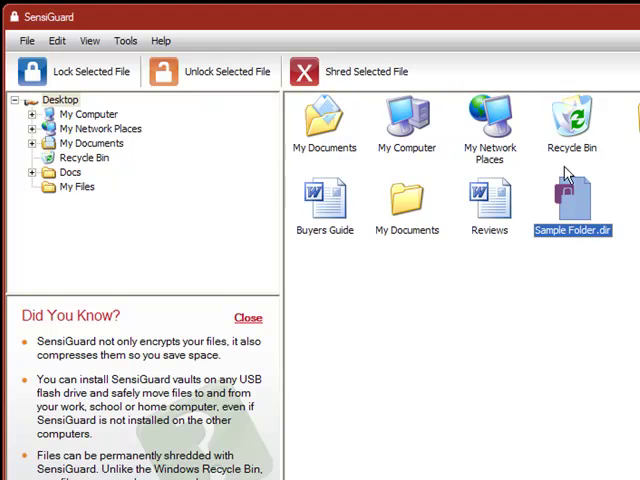
mouse_move(559, 257)
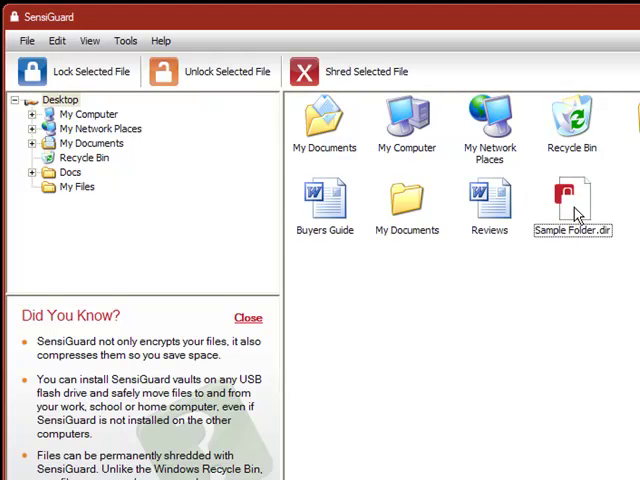
left_click(224, 71)
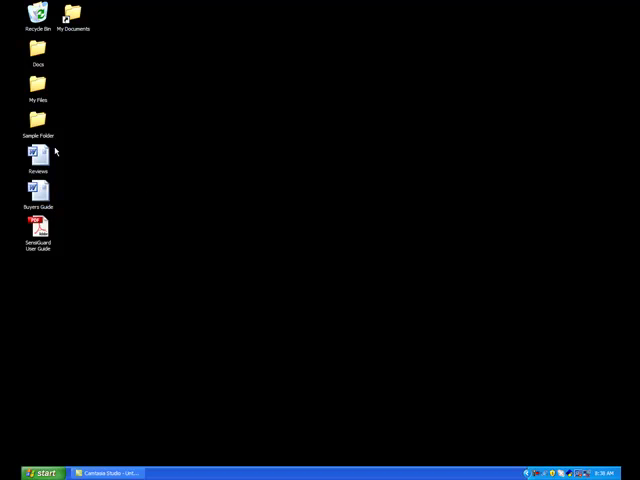
Choose SensiGuard Lock from the Reviews document's right-click menu on the desktop
right_click(37, 155)
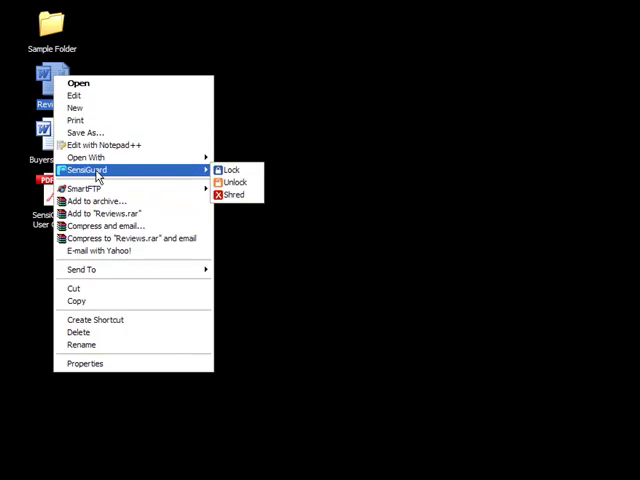
left_click(231, 169)
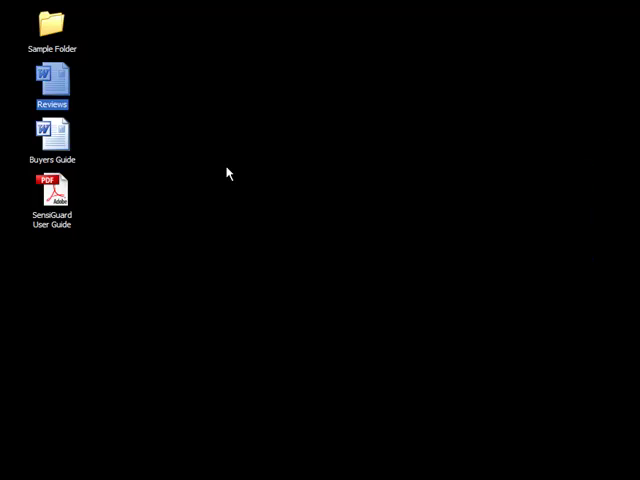
Lock Buyers Guide and SensiGuard User Guide from the right-click SensiGuard menu, confirming the password
right_click(51, 188)
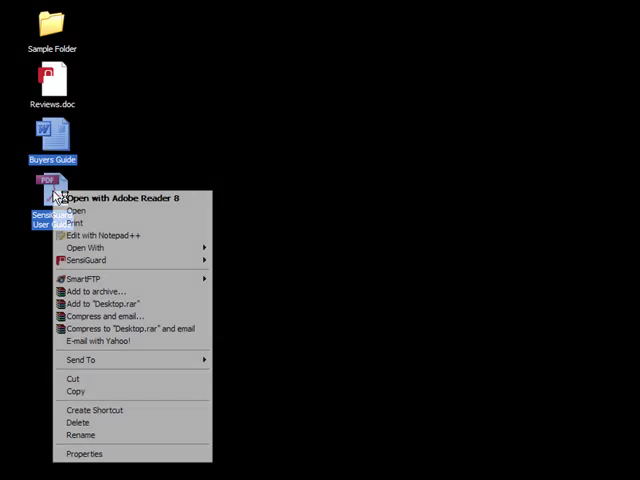
mouse_move(87, 260)
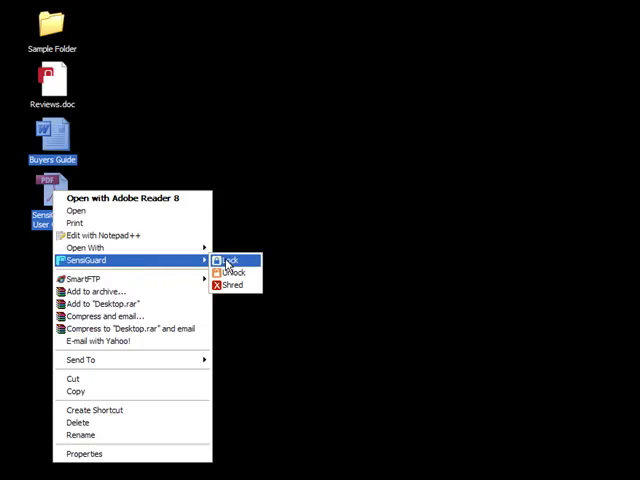
left_click(232, 260)
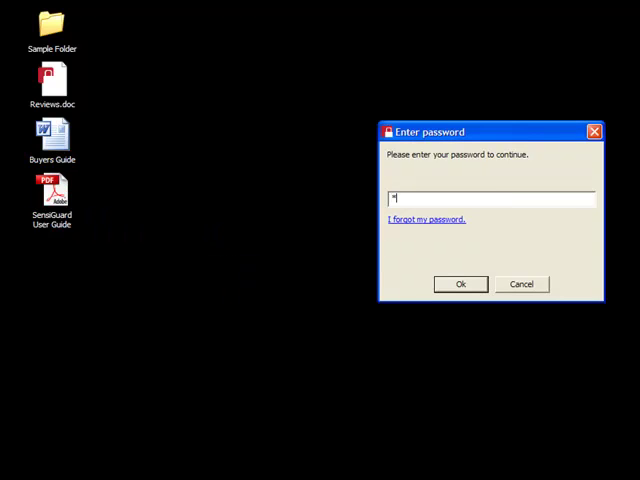
left_click(460, 284)
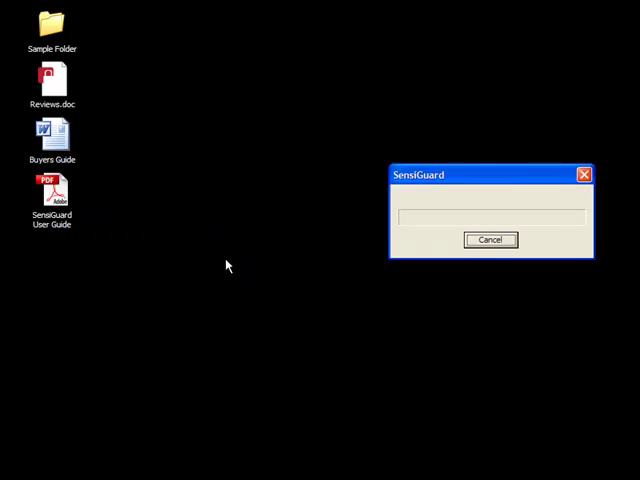
left_click(490, 239)
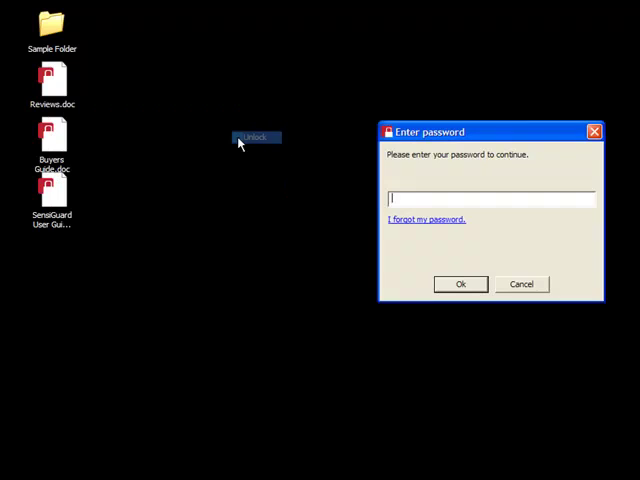
Enter the password and unlock Buyers Guide and SensiGuard User Guide through SensiGuard's Unlock option
type("****")
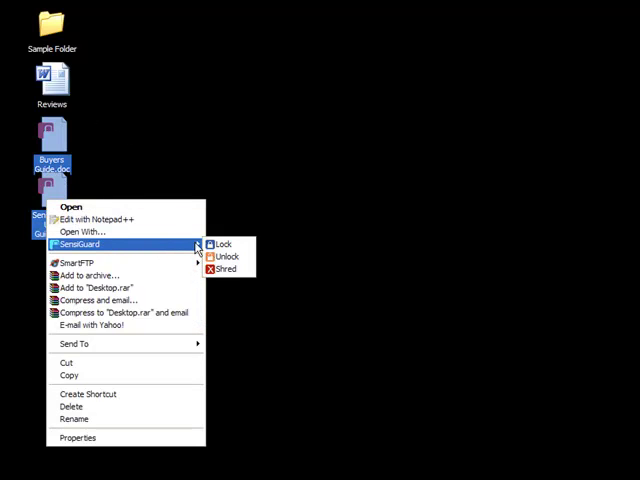
left_click(227, 244)
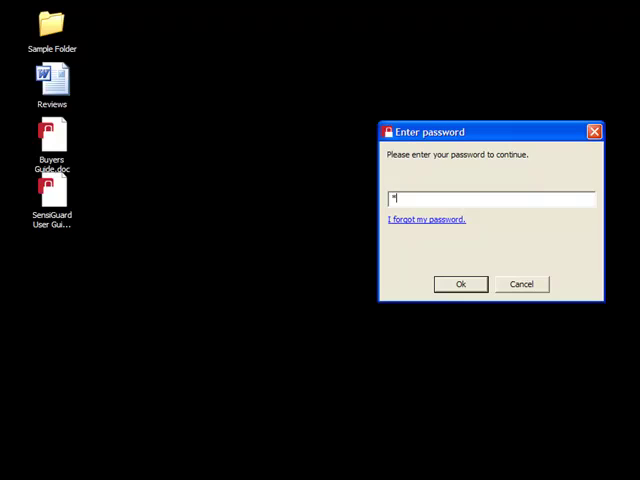
left_click(459, 284)
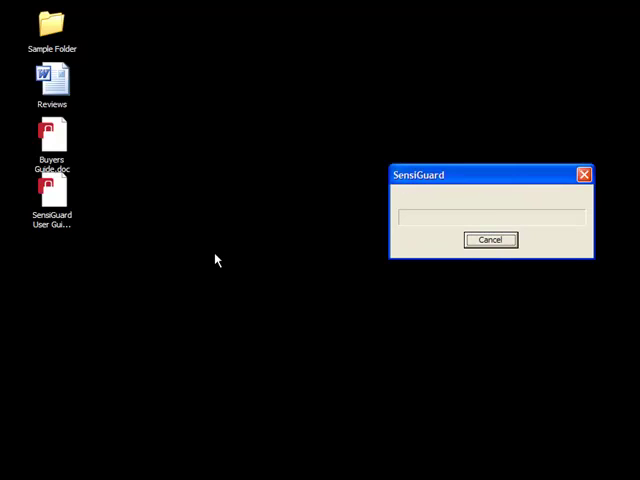
left_click(490, 239)
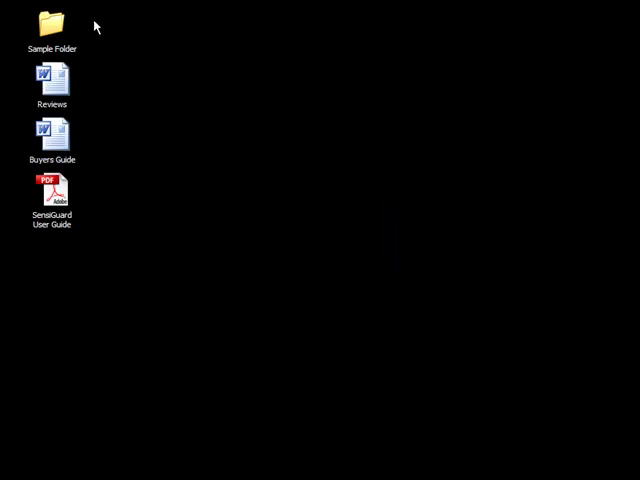
Lock the desktop's Sample Folder from its right-click SensiGuard menu and confirm the password
left_click(52, 25)
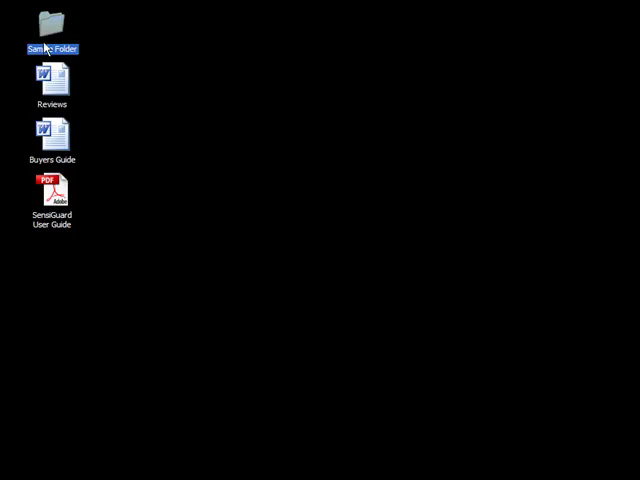
right_click(52, 22)
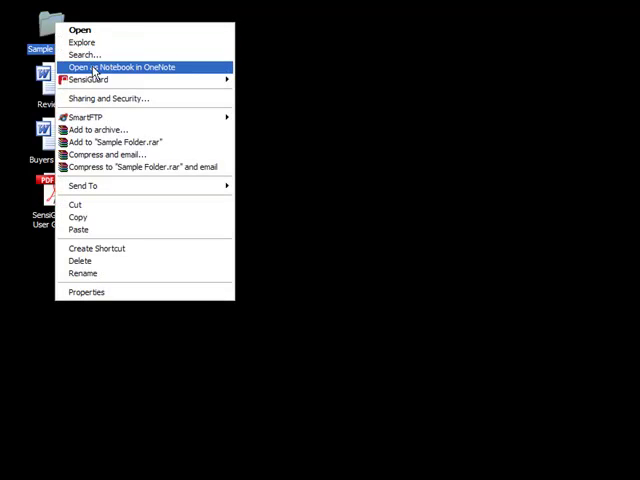
left_click(88, 79)
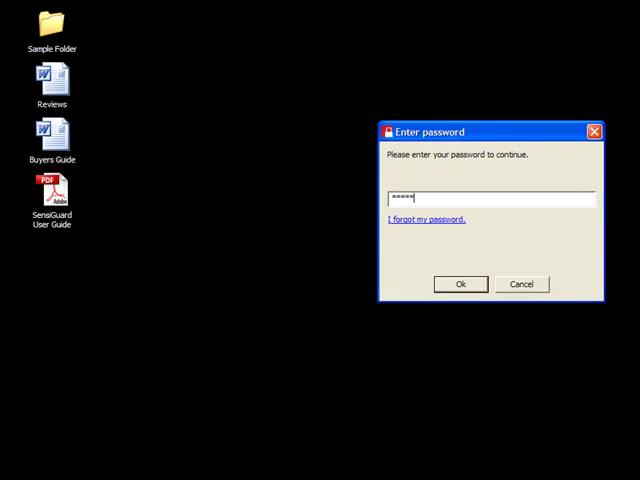
left_click(460, 284)
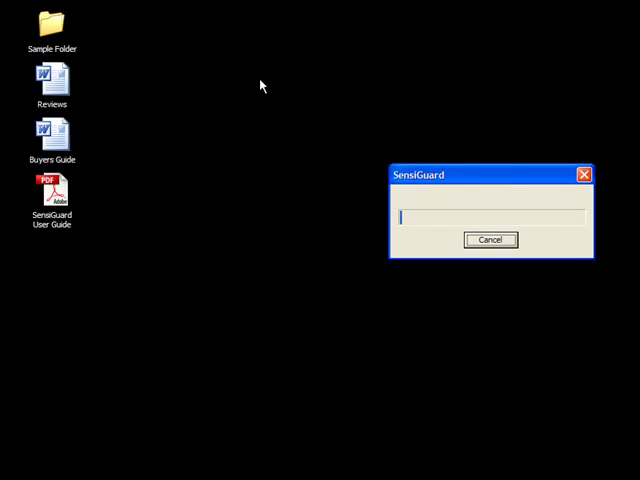